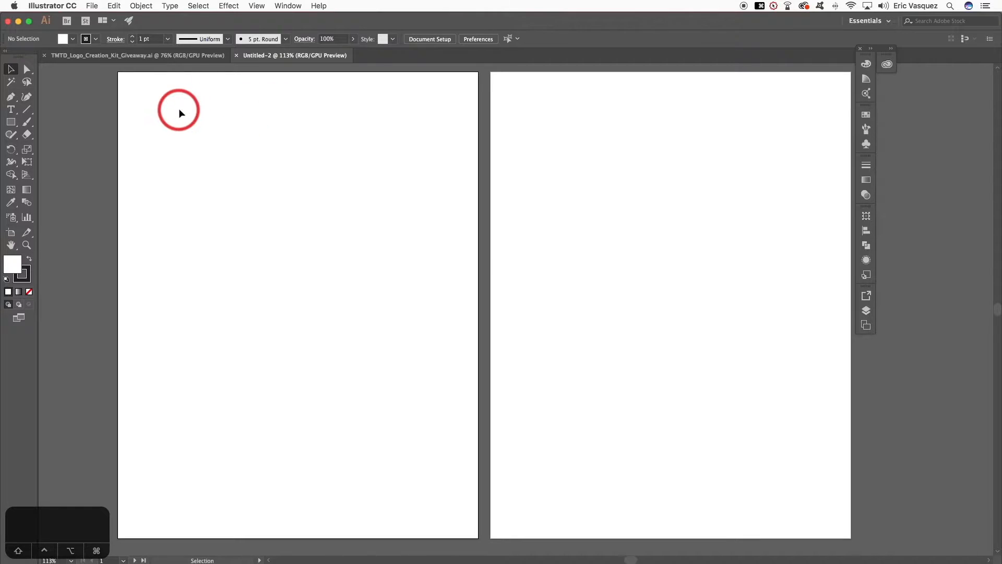
- Switch to the TMTD Logo Creation Kit document and scroll through its badge elements
click(136, 55)
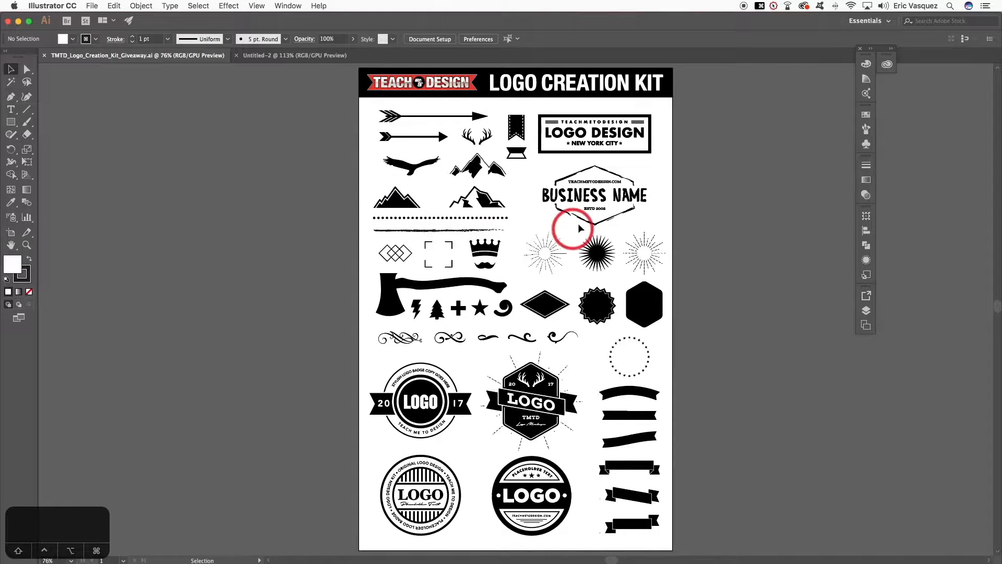
mouse_move(729, 249)
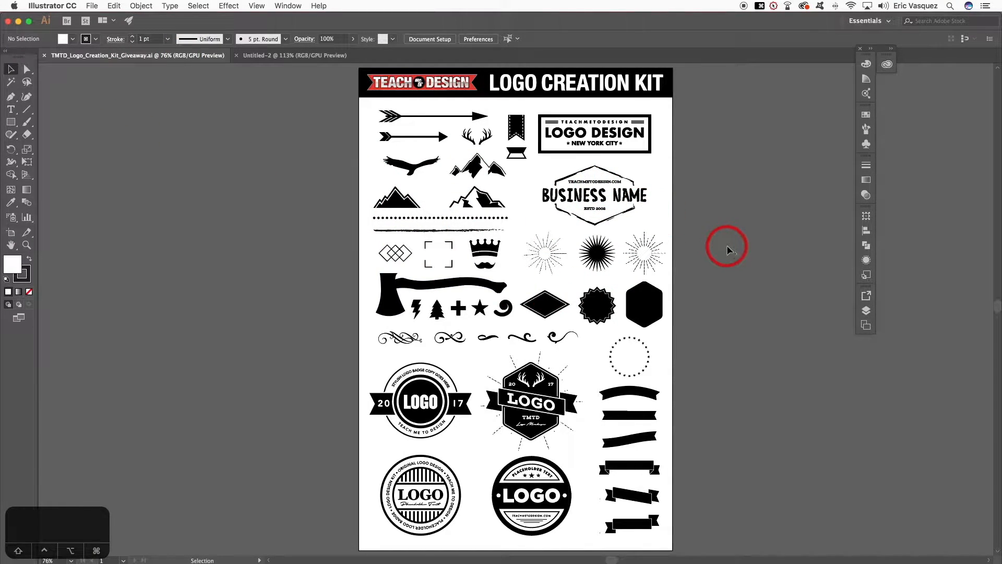
mouse_move(726, 292)
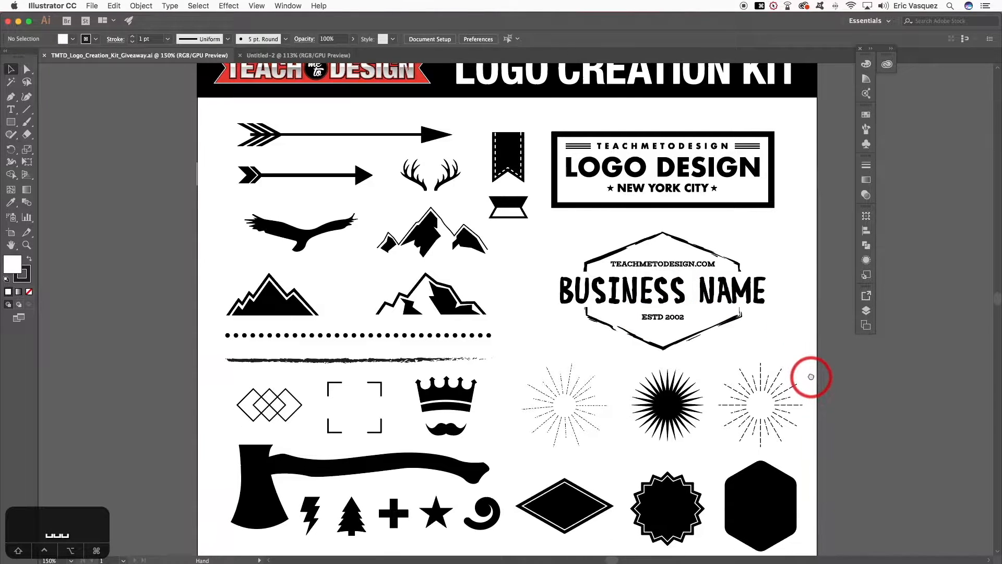
scroll(down, 3)
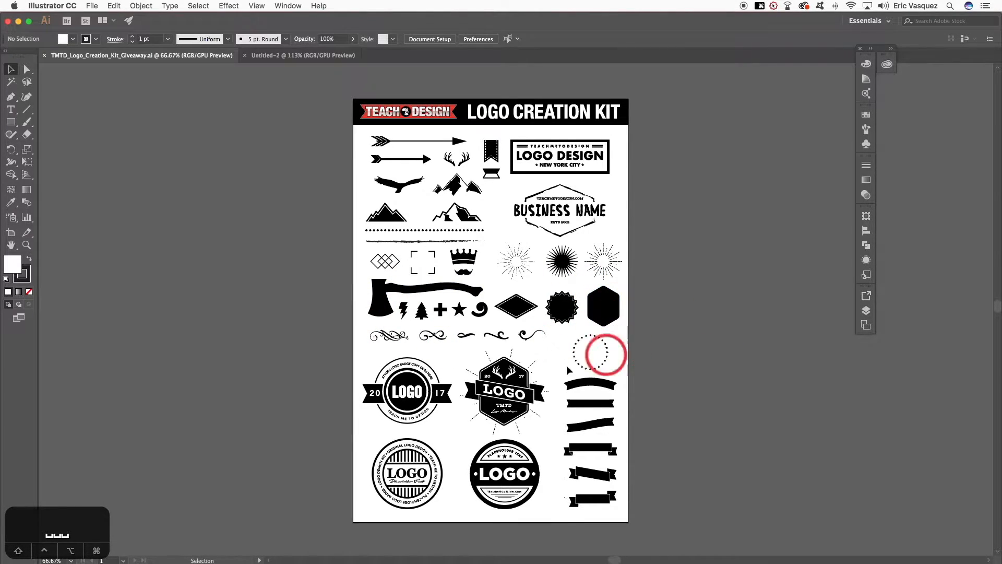
drag(601, 355, 467, 374)
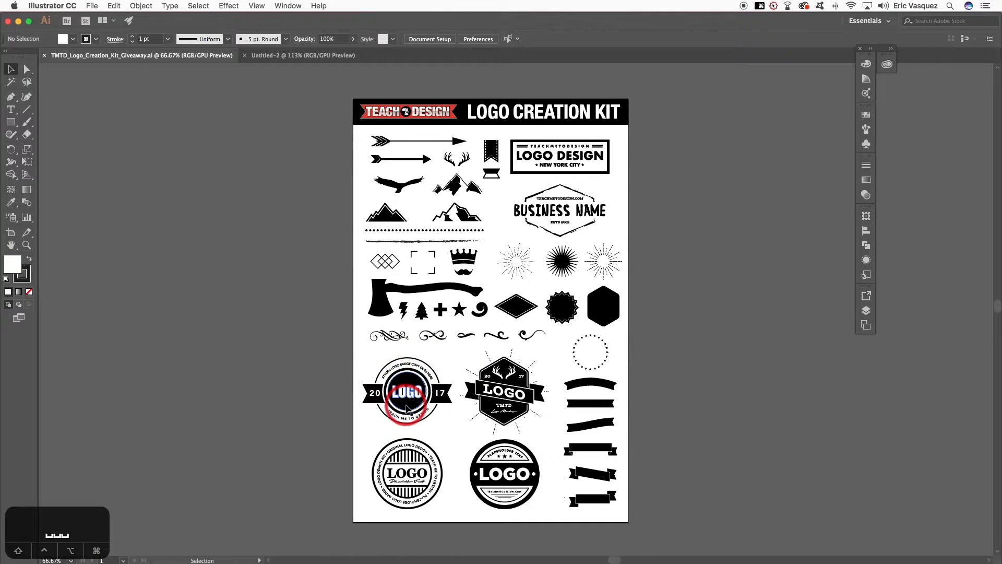
click(407, 393)
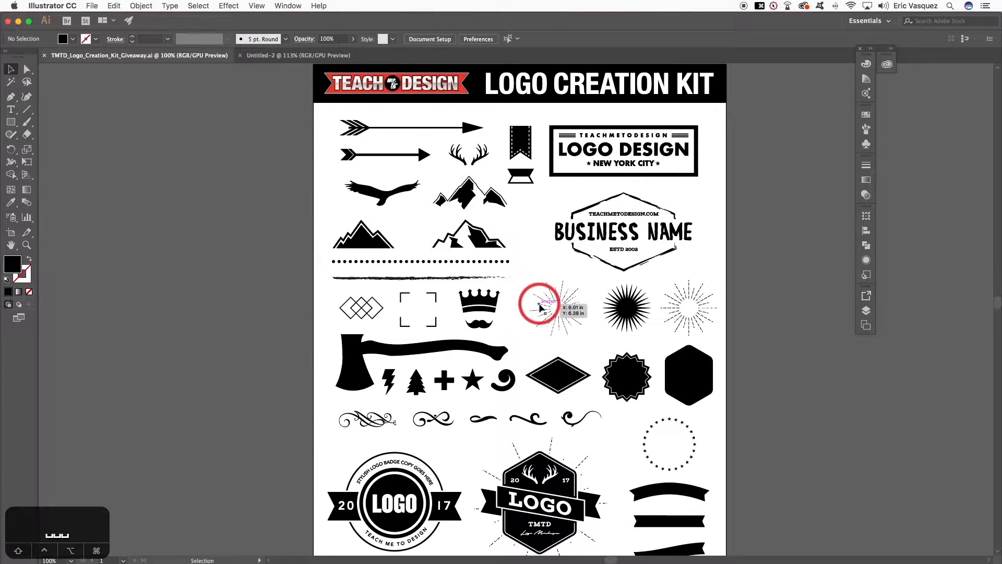
scroll(down, 3)
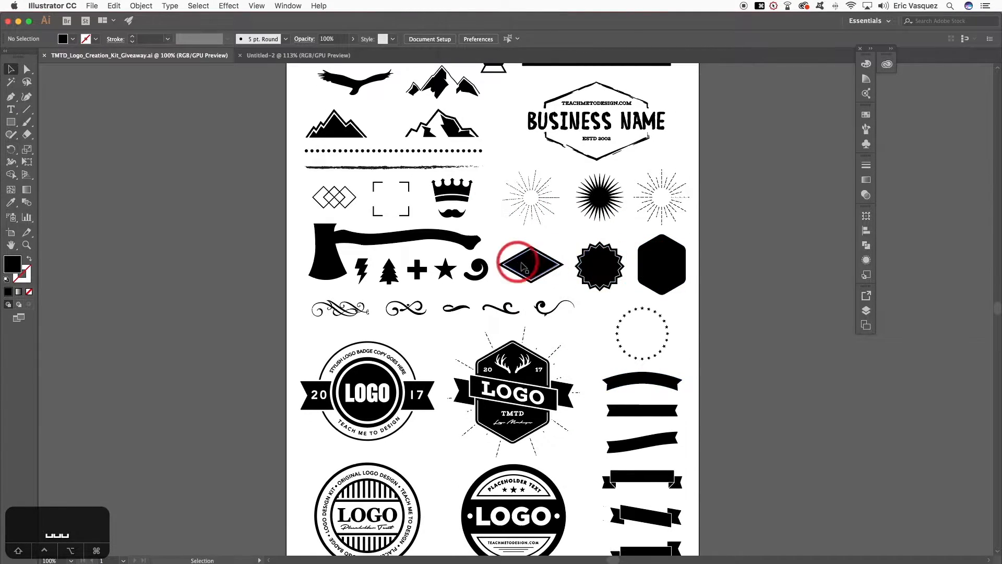
scroll(down, 3)
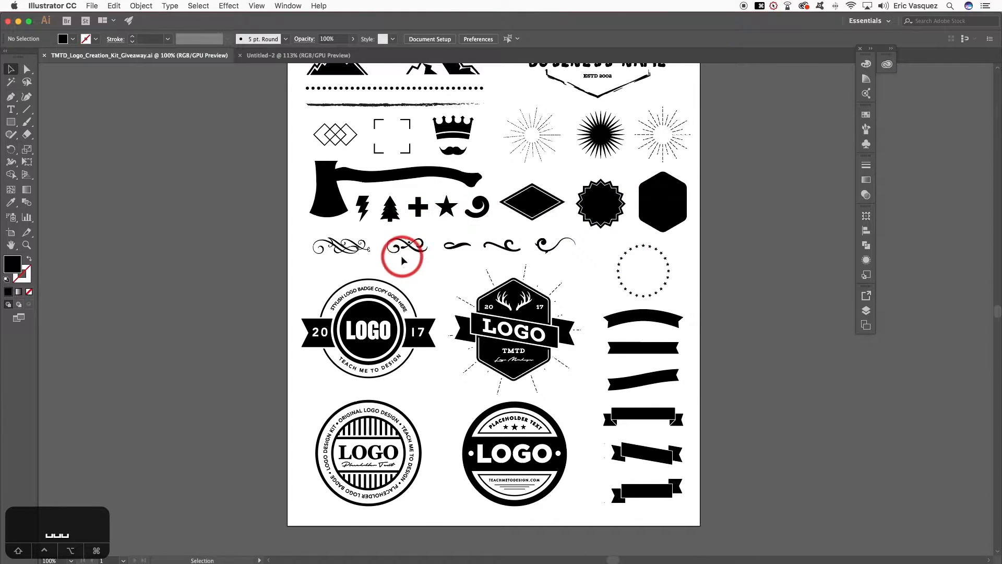
mouse_move(603, 308)
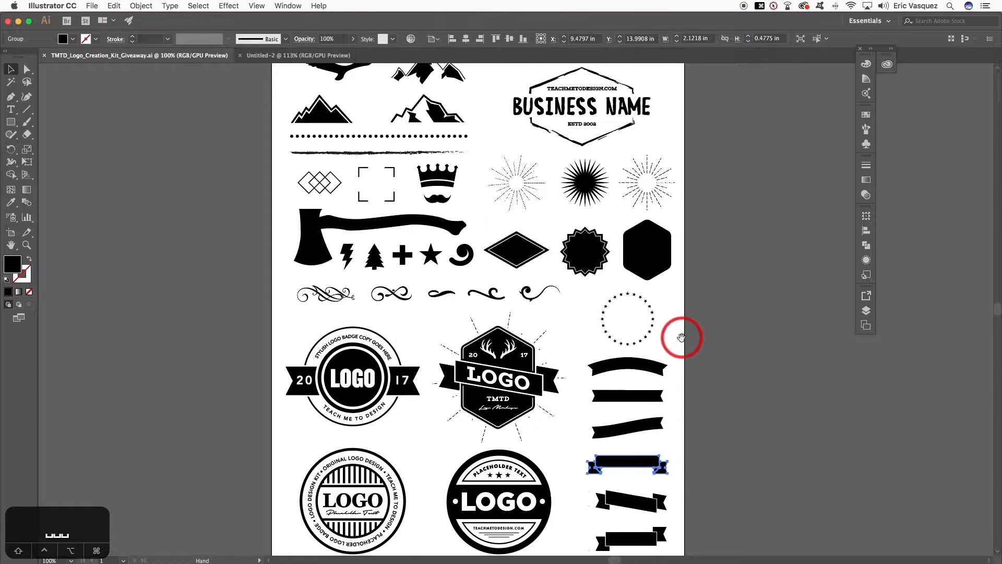
- Paste the copied kit pieces onto the first artboard of Untitled-2
click(632, 395)
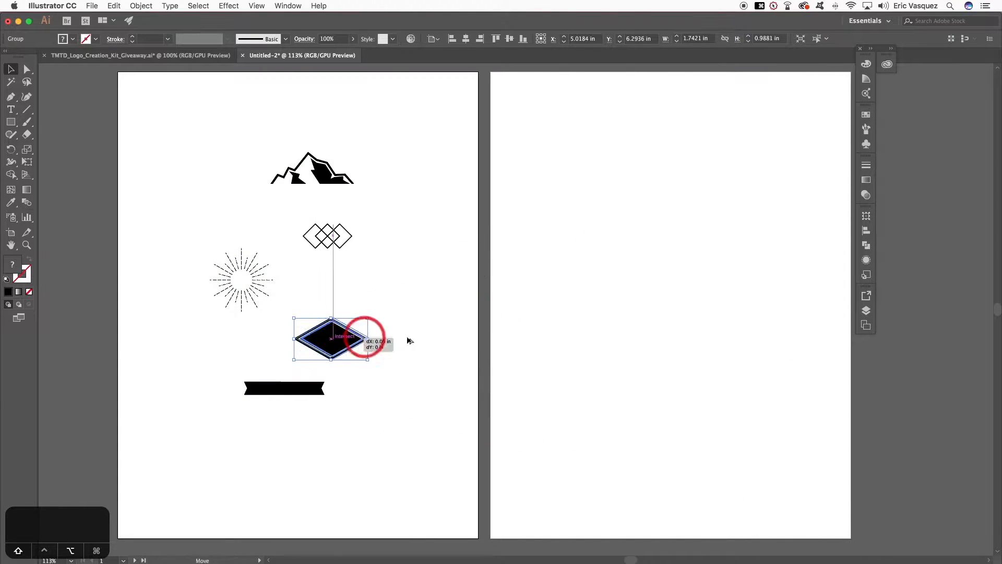
- Place a large diamond copy on the second artboard and fit the mountains inside its top corner
drag(331, 338, 697, 286)
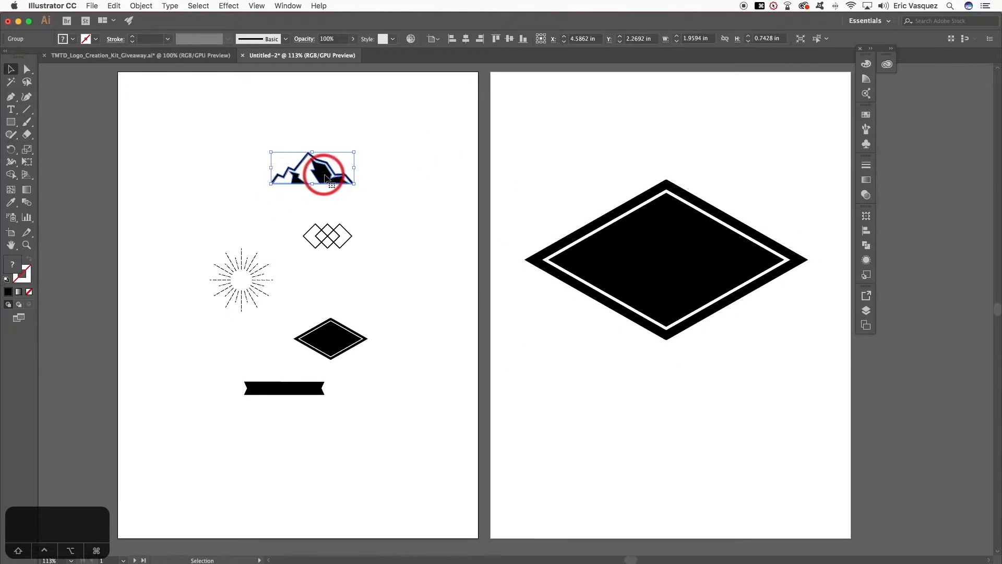
drag(312, 170, 665, 224)
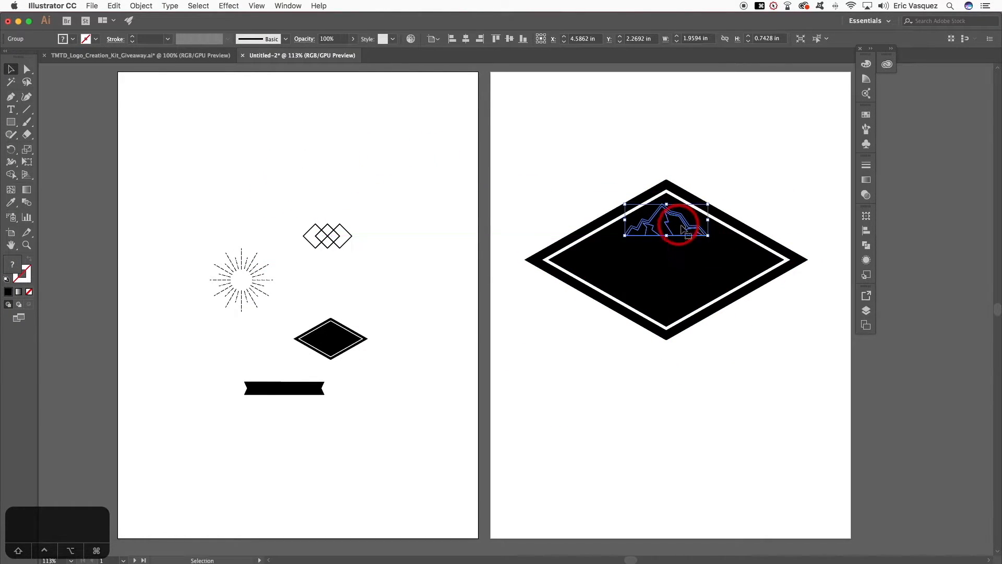
drag(667, 223, 667, 144)
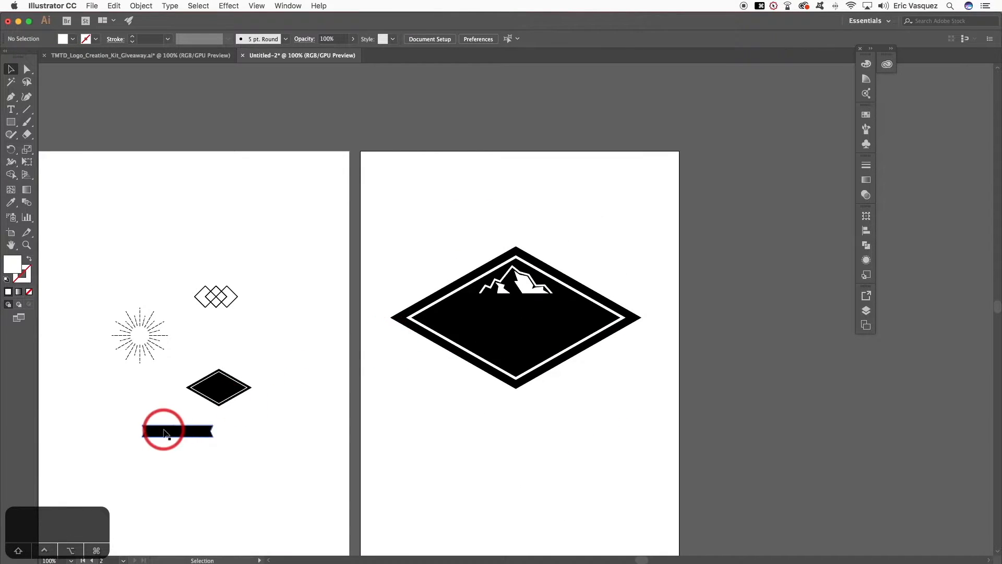
- Move the ribbon onto the diamond and stretch it across the diamond's width
drag(178, 430, 451, 316)
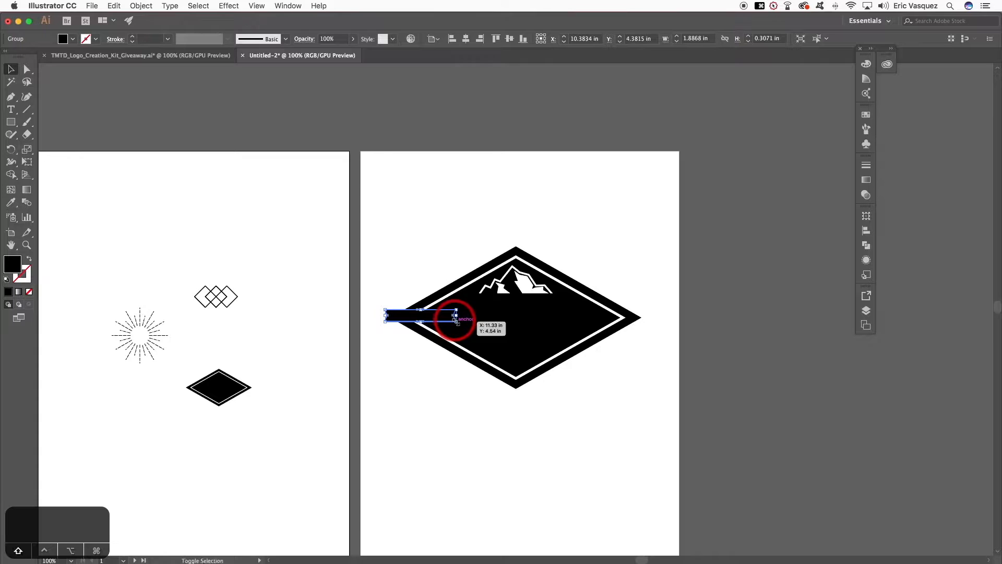
drag(454, 318, 608, 349)
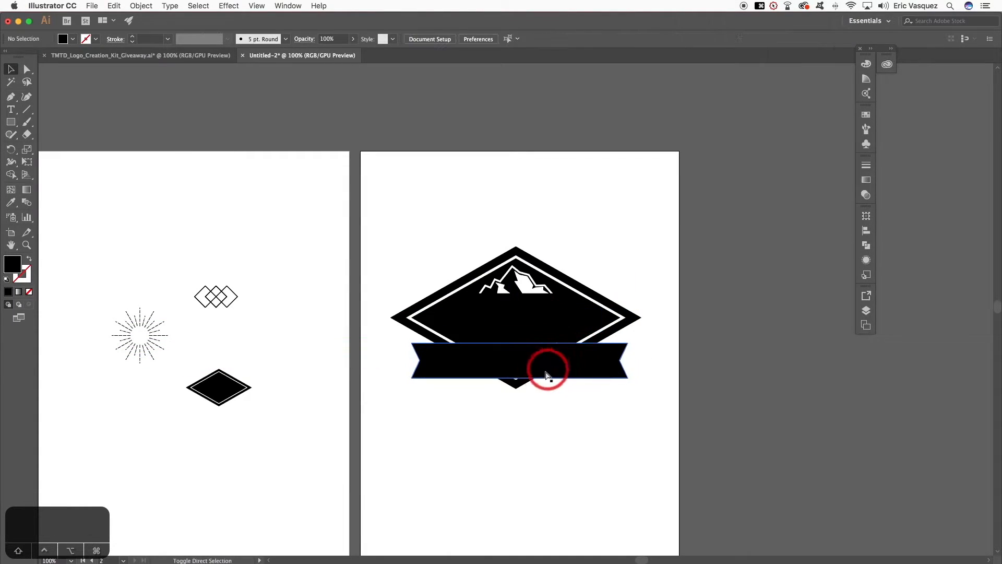
click(548, 374)
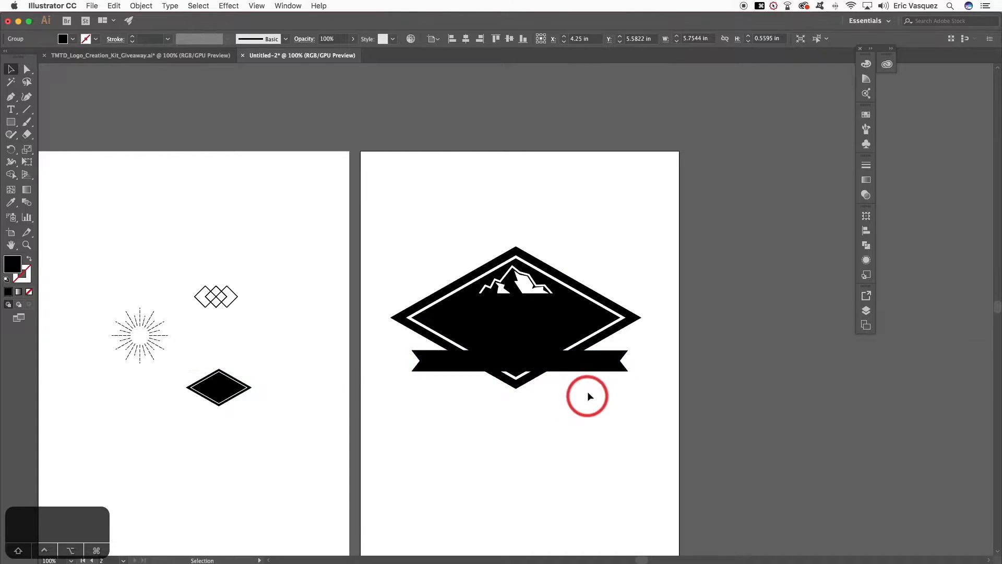
click(515, 362)
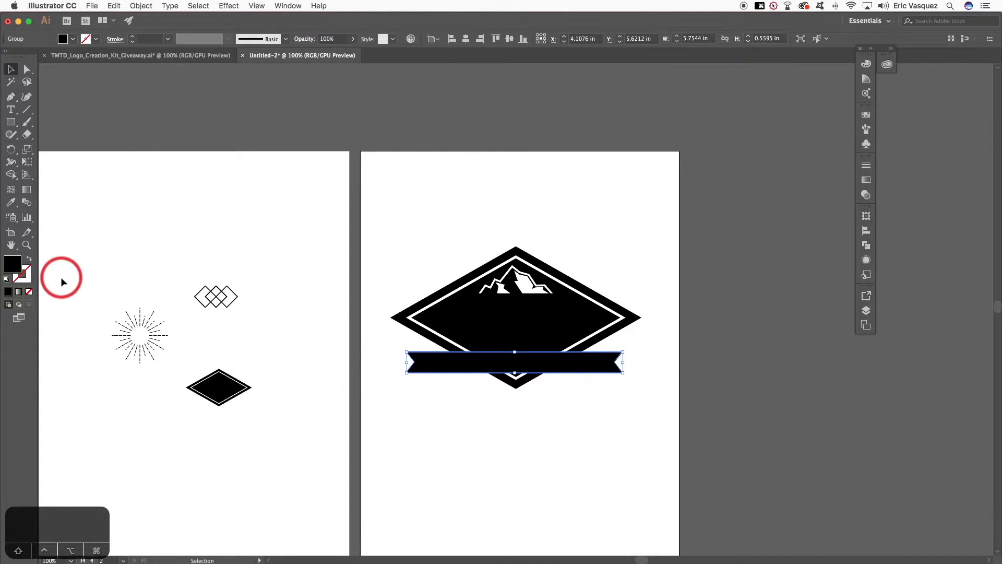
- Give the ribbon a white outline colour in the Color Picker
click(866, 165)
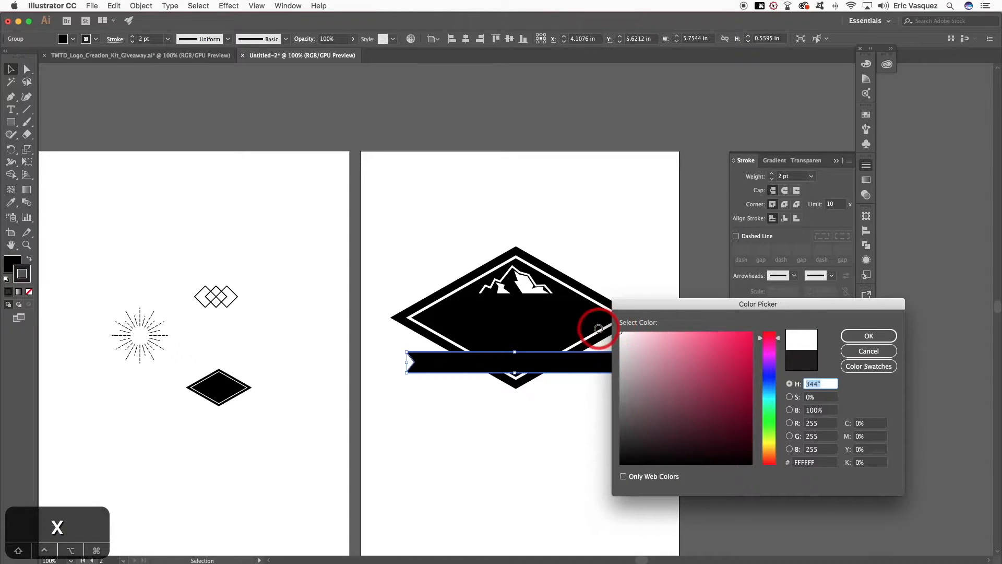
click(867, 335)
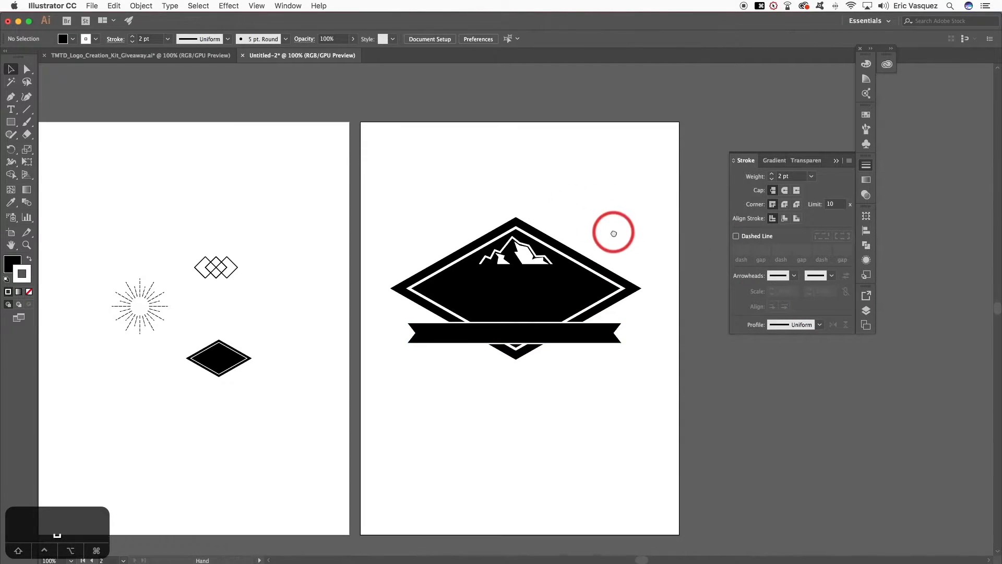
click(511, 329)
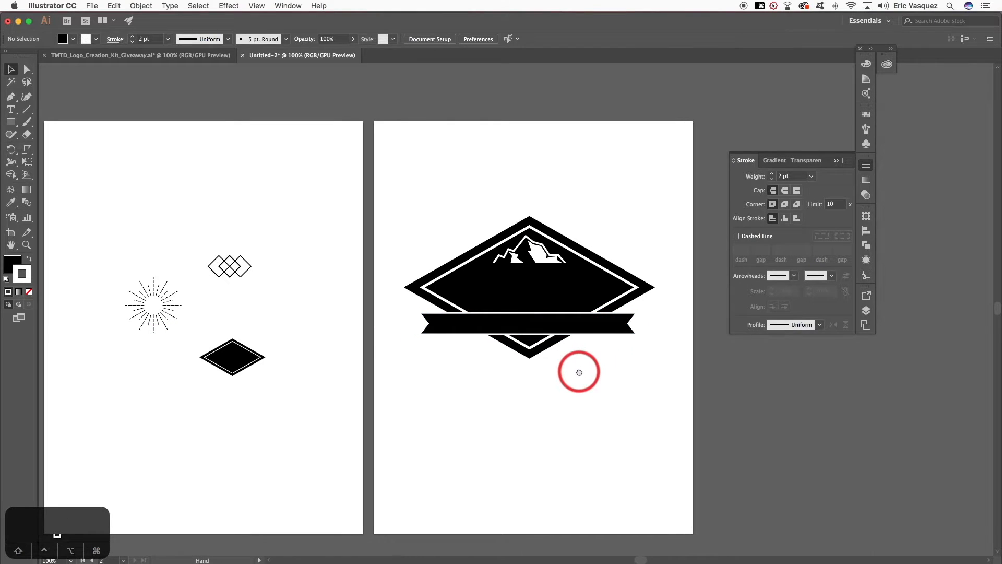
- Move the burst behind the badge and copy more element groups from the kit document
drag(154, 293, 511, 295)
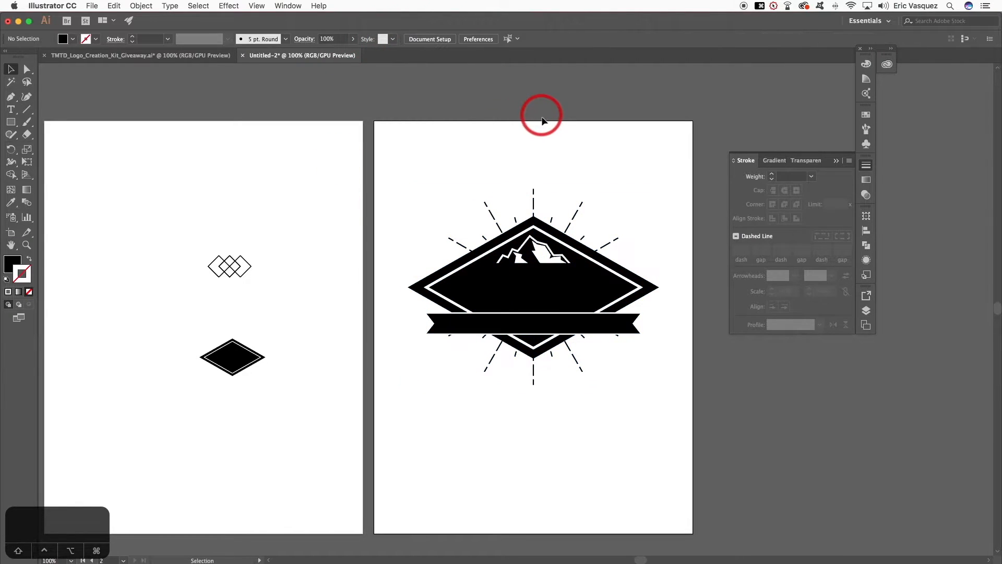
mouse_move(654, 340)
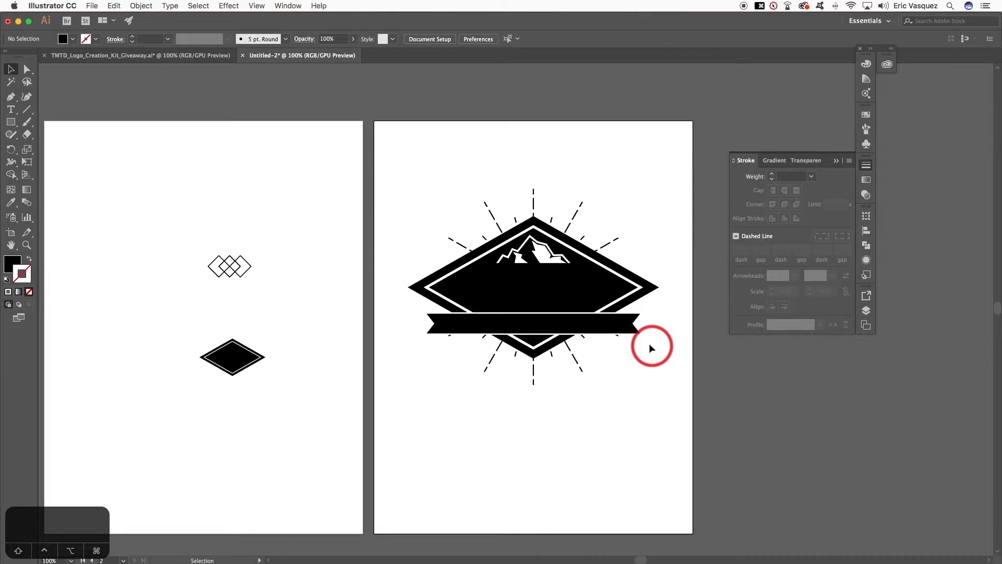
mouse_move(270, 244)
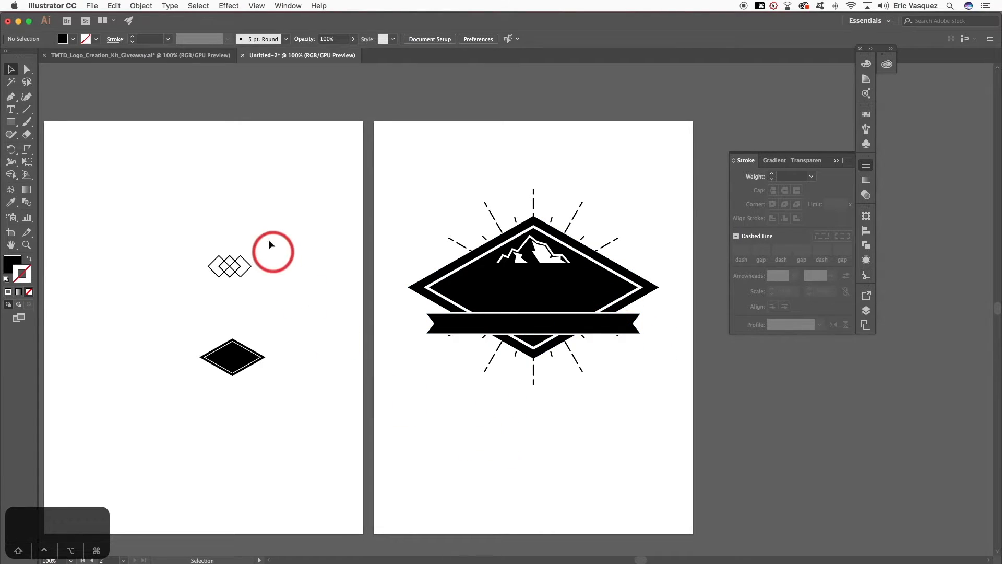
click(231, 357)
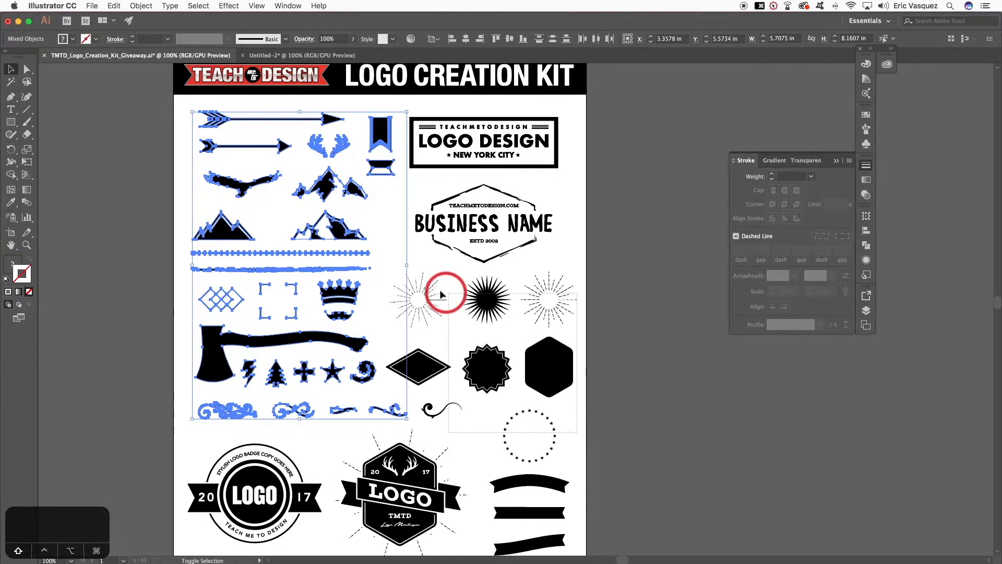
scroll(down, 3)
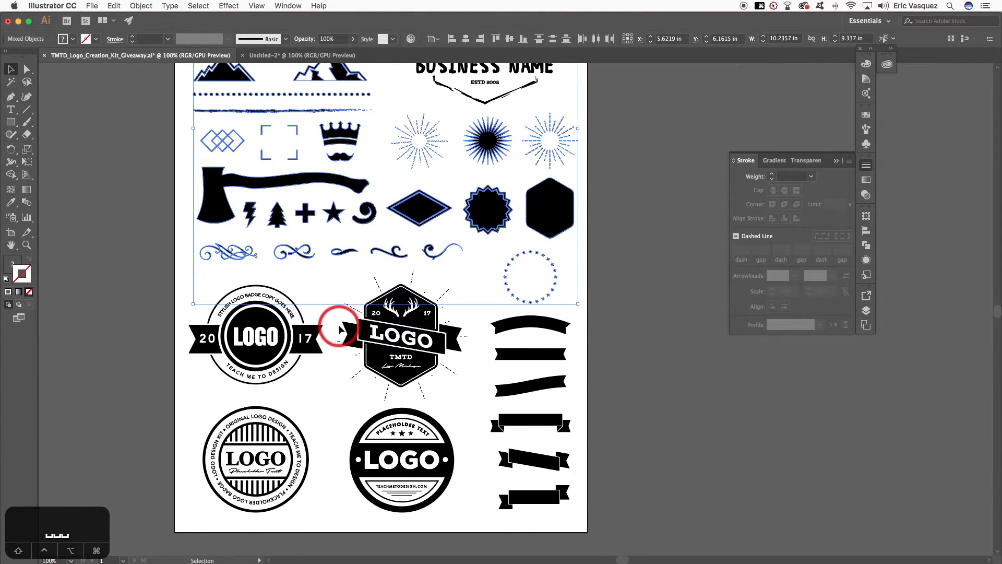
click(301, 55)
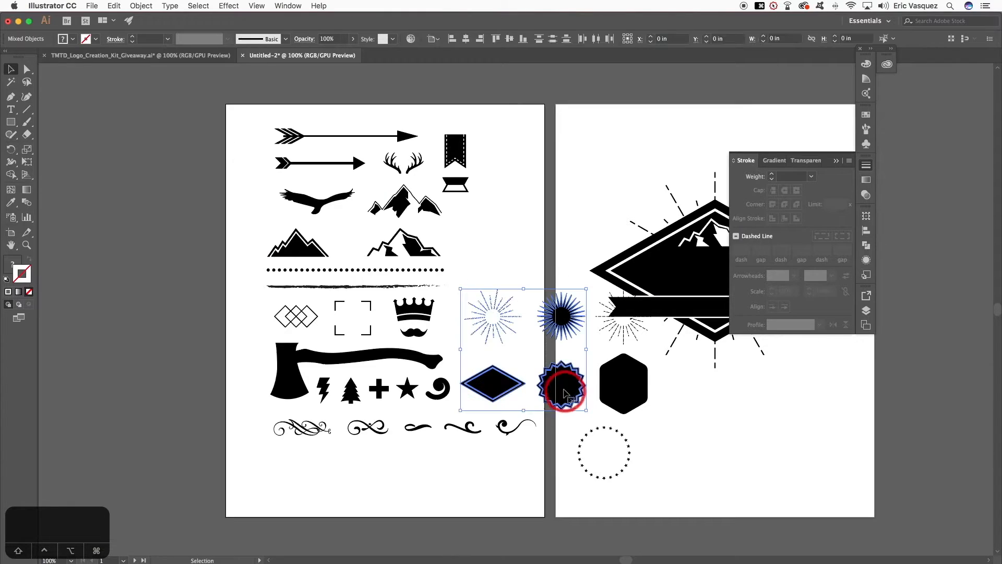
- Move the unused bursts, diamonds, hexagon and dotted circle off the artboard
drag(520, 349, 166, 358)
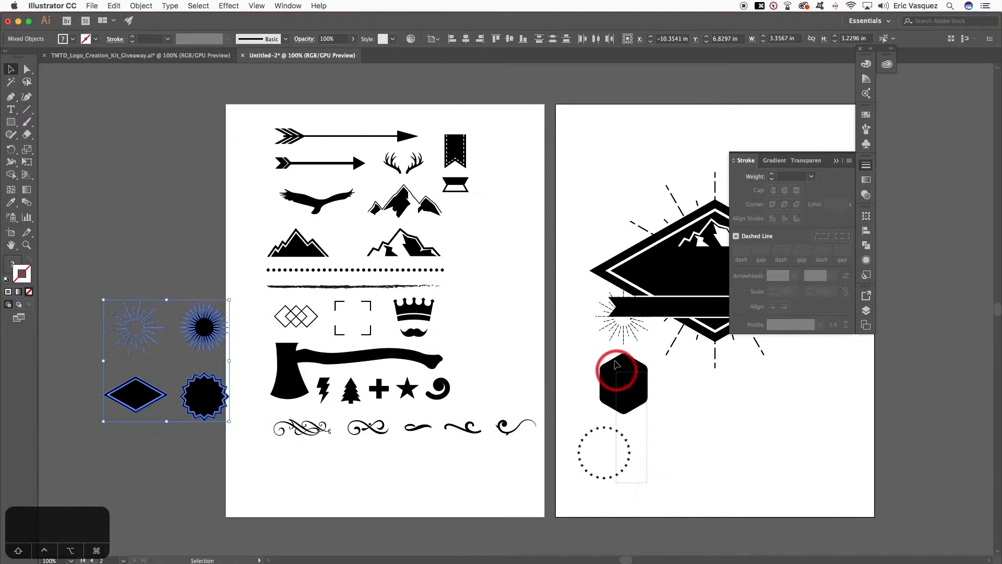
drag(617, 380, 133, 218)
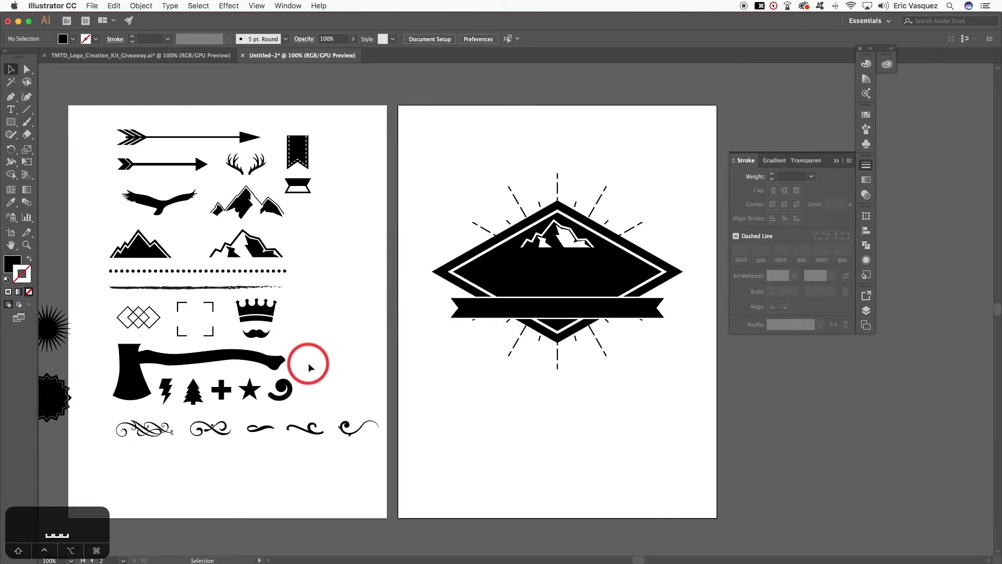
- Place a small white star at the ribbon's left end and copy it to the right end
drag(310, 367, 506, 310)
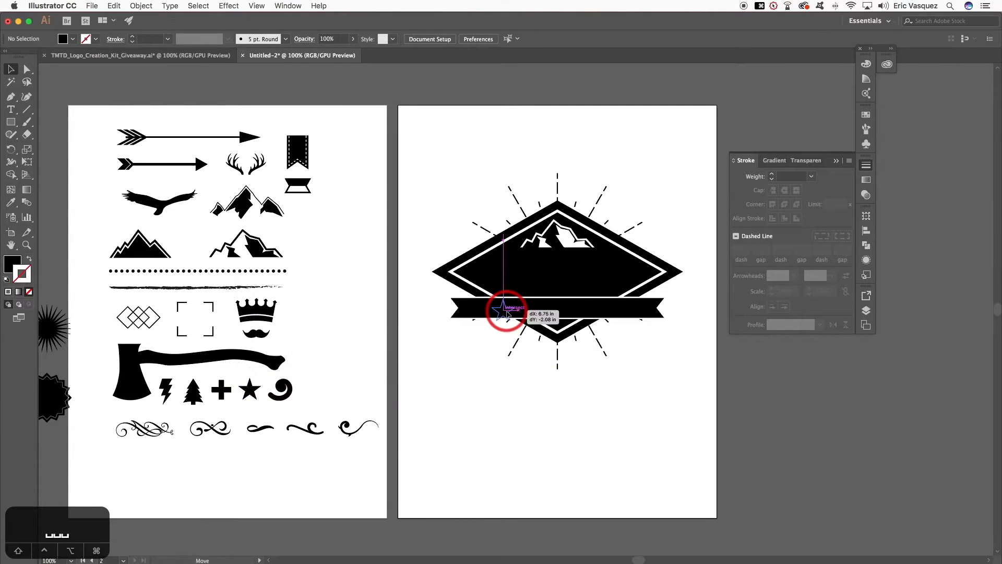
drag(509, 313, 486, 307)
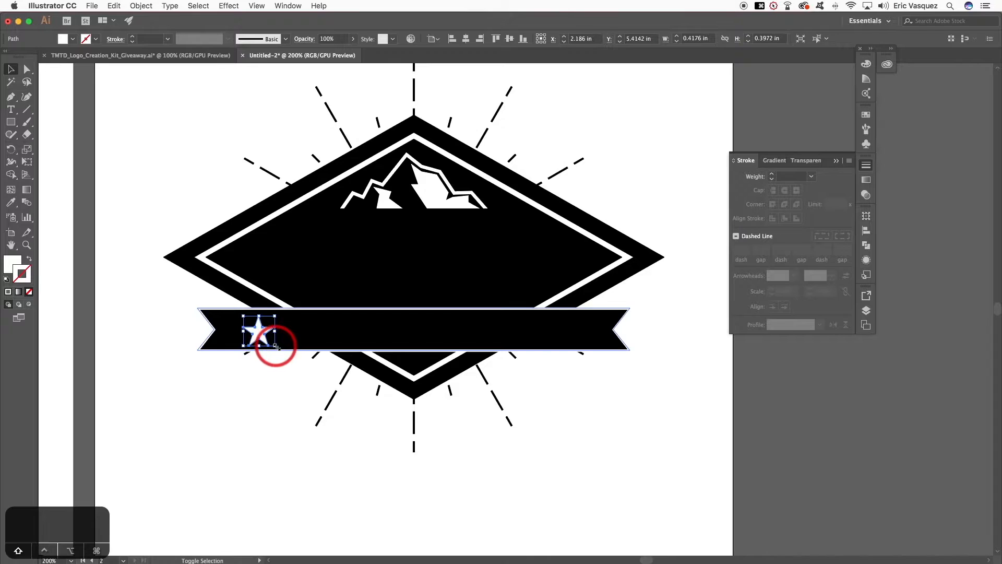
drag(259, 331, 253, 326)
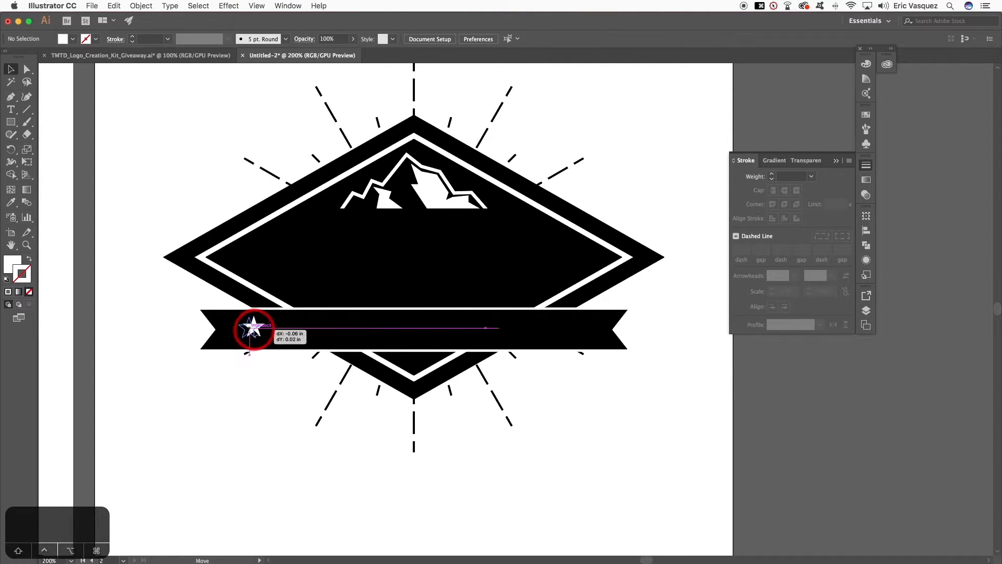
drag(255, 329, 585, 329)
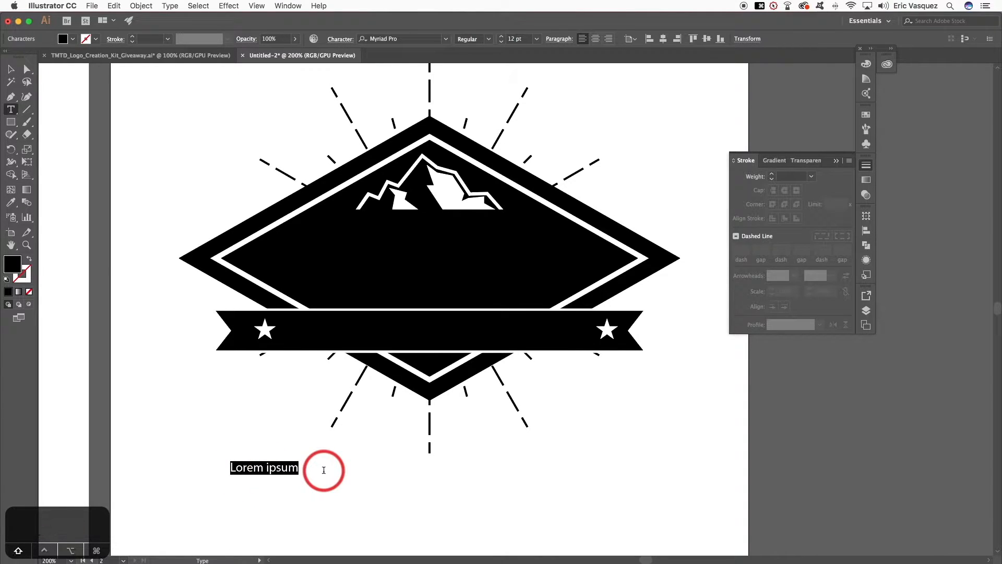
- Type LOGO and choose a bold condensed typeface for it in the Control bar
text(LOGO)
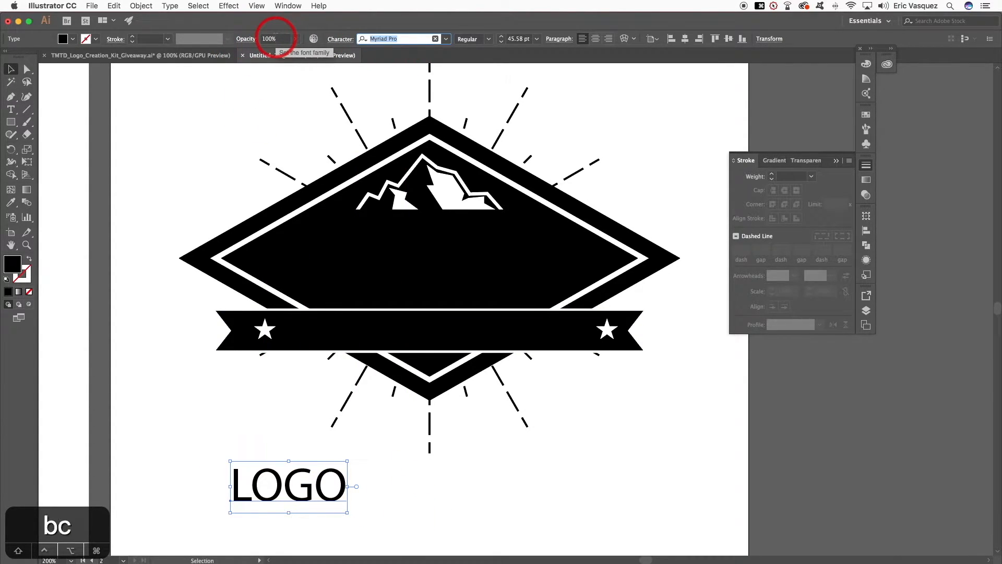
click(400, 39)
text(Back to Black Demo)
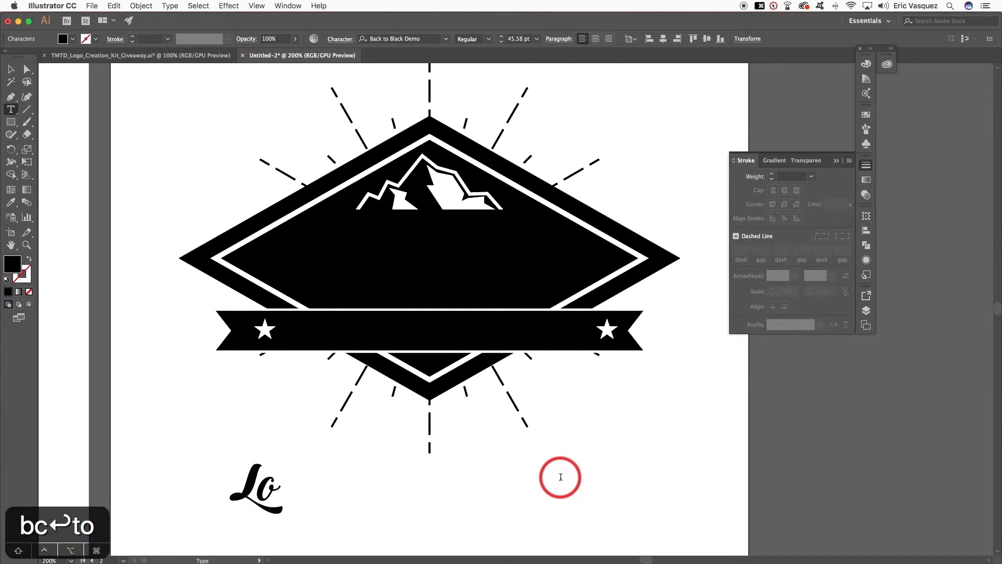
text(g)
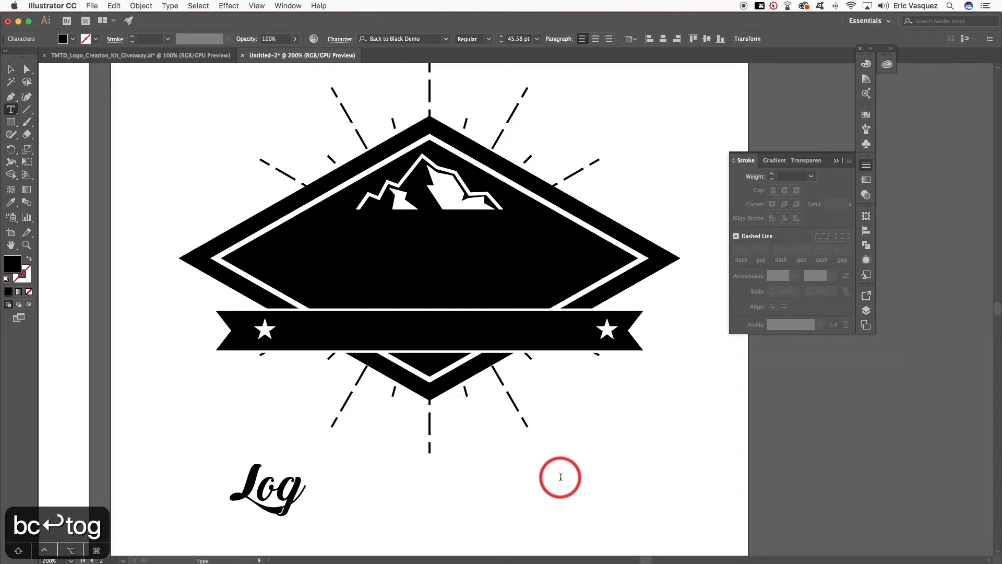
text(o)
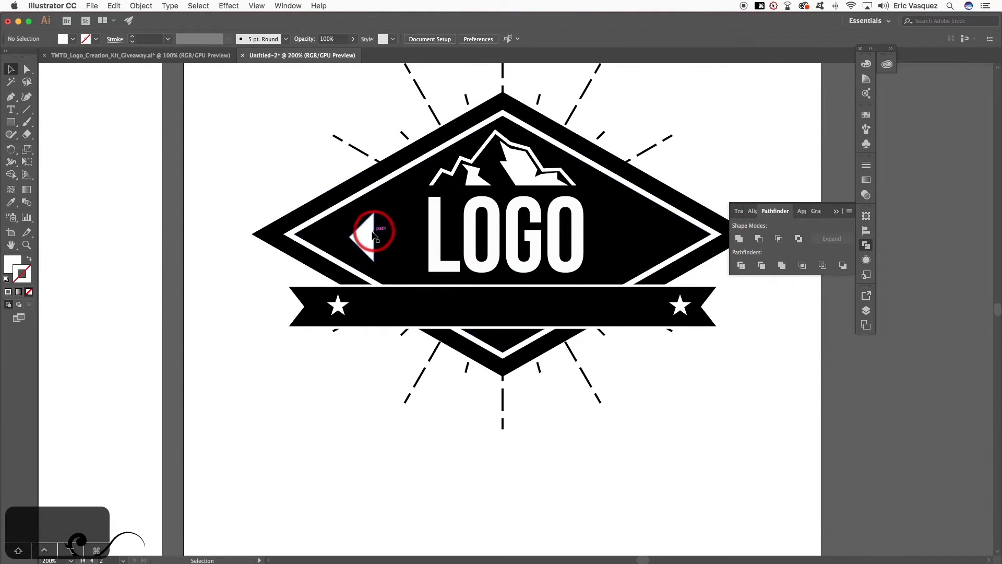
- Make a left-pointing triangle beside LOGO and pick it for a mirrored copy
key(a)
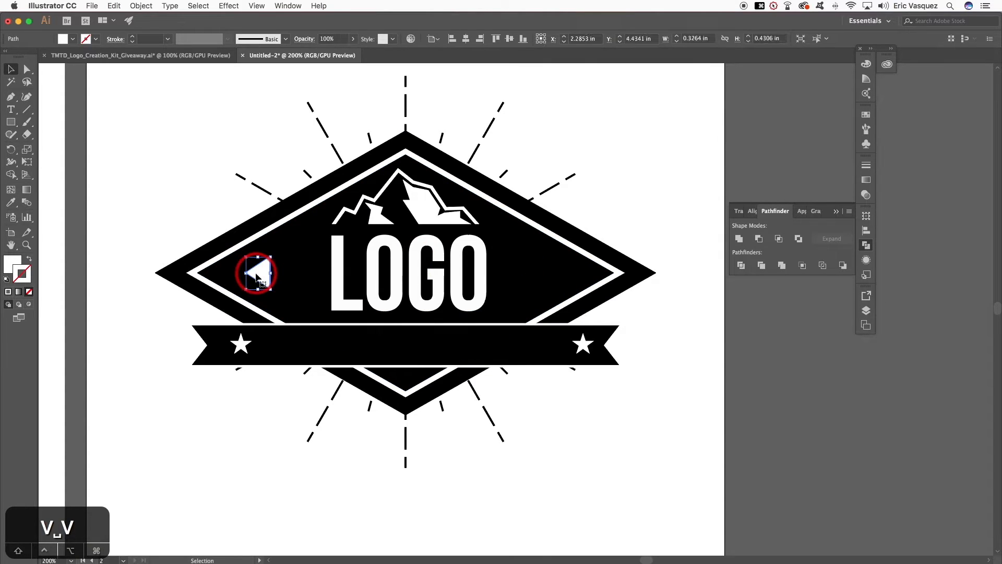
click(141, 6)
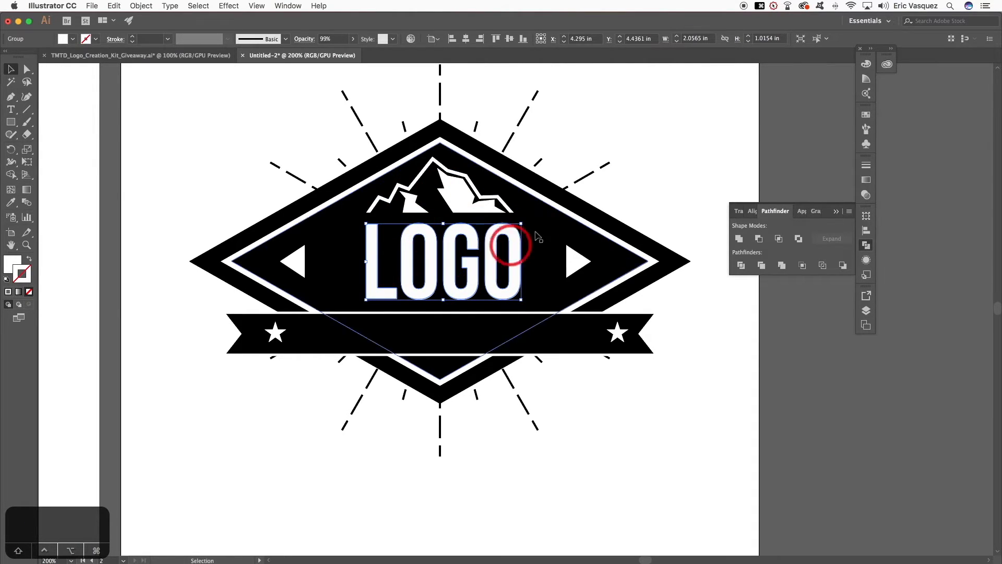
- Select the LOGO lettering to give it an outlined inner-shadow look
click(141, 5)
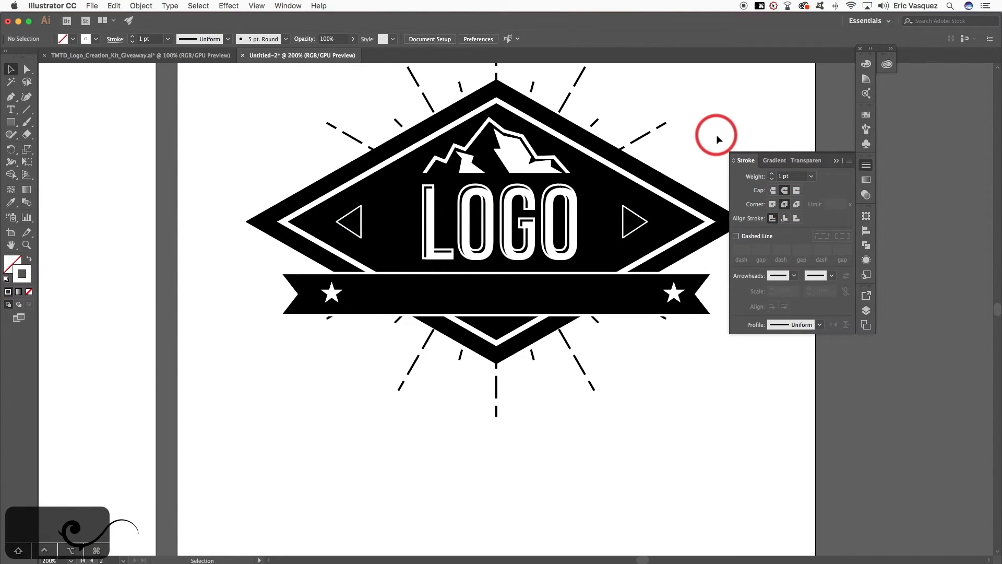
- Deselect everything after outlining the side triangles in white
click(357, 224)
text(THIS IS WHERE Y)
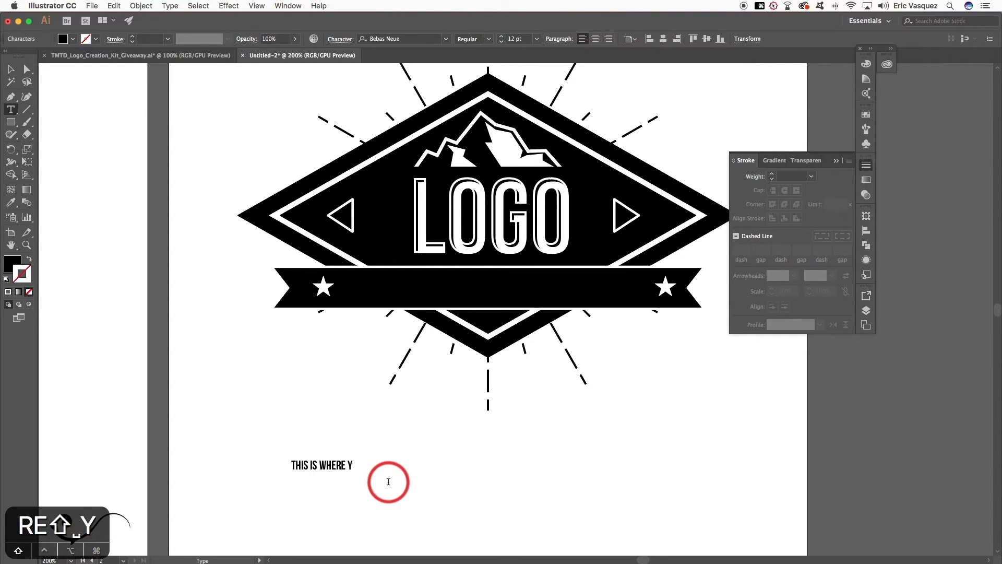
- Finish the subhead text 'THIS IS WHERE YOUR SUBHEAD GOES', place it on the ribbon, and select the side triangles for a 2 pt stroke
text(OUR SUBHEAD GOES)
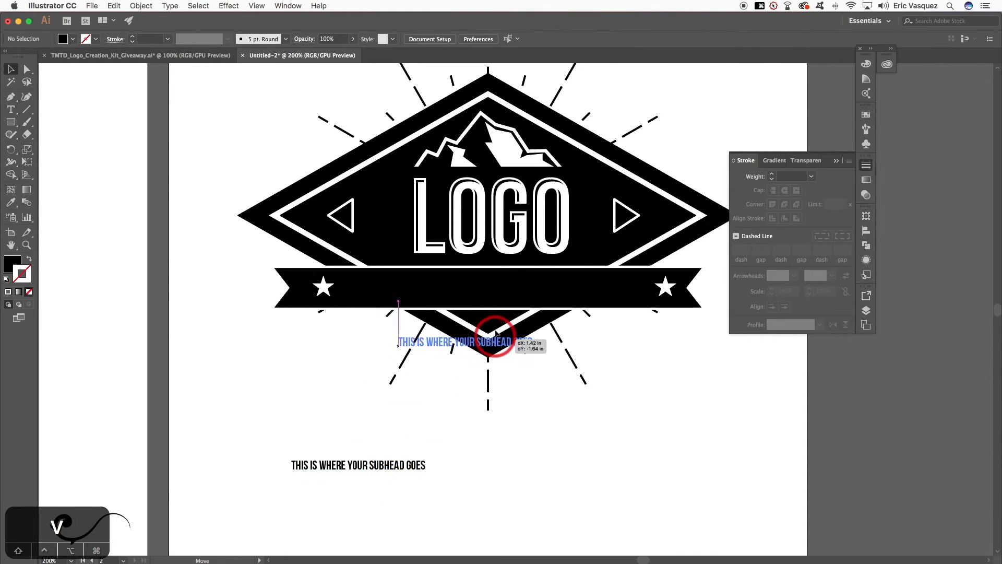
drag(488, 343, 611, 301)
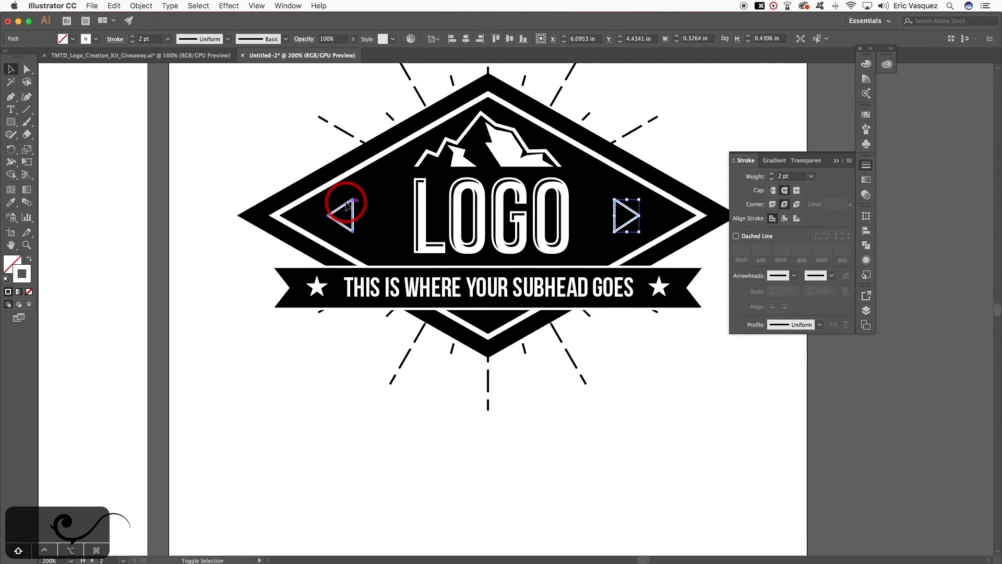
click(580, 132)
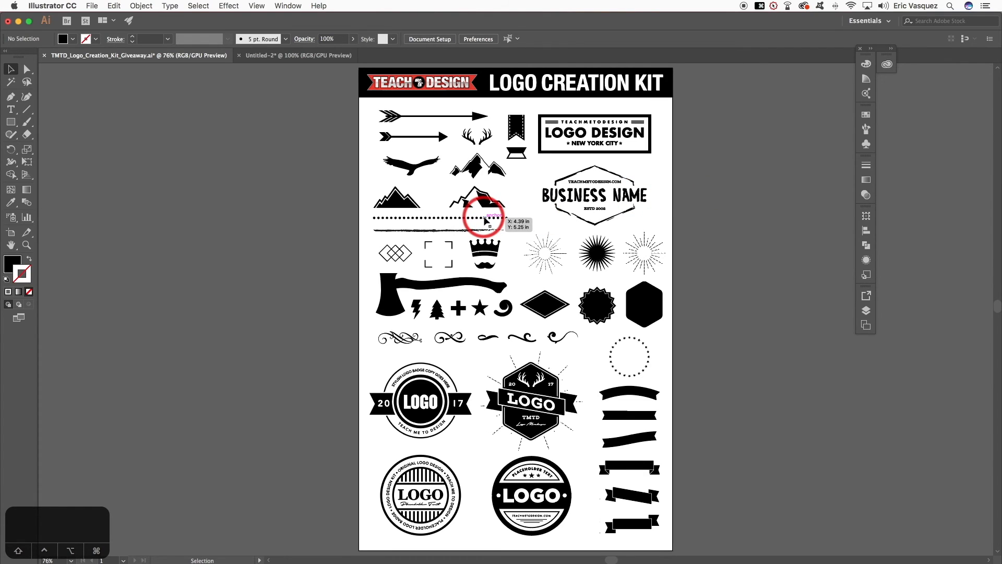
mouse_move(711, 217)
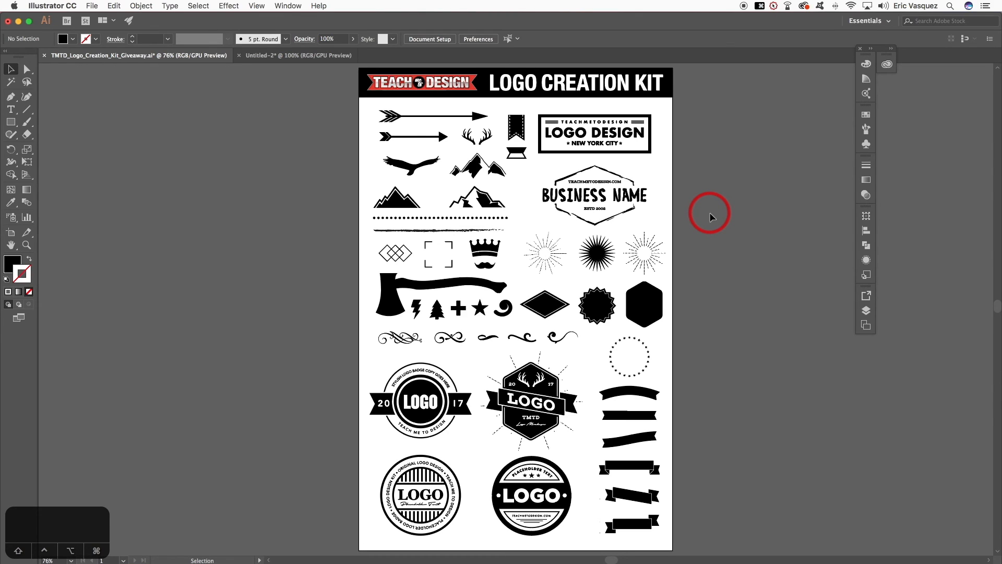
mouse_move(505, 380)
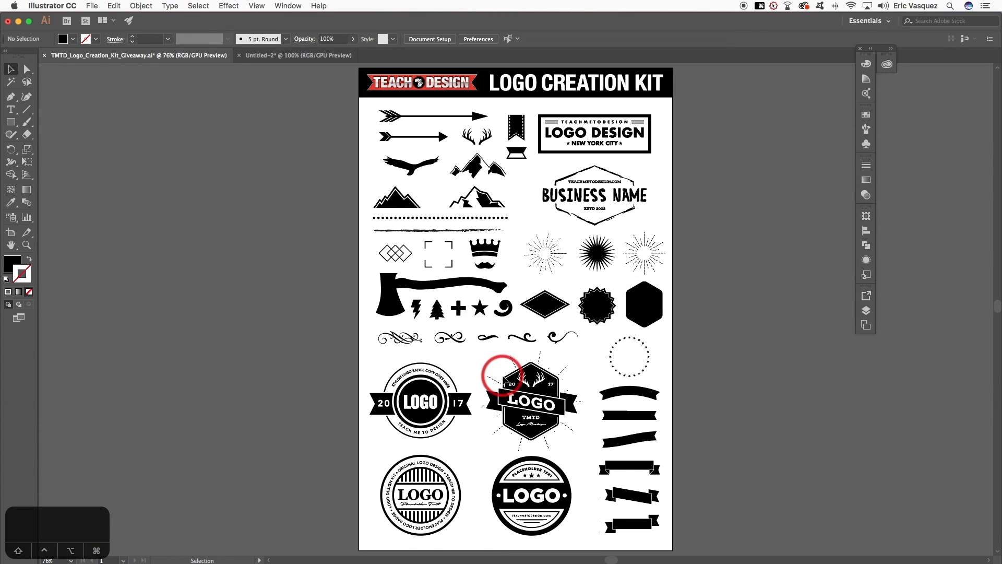